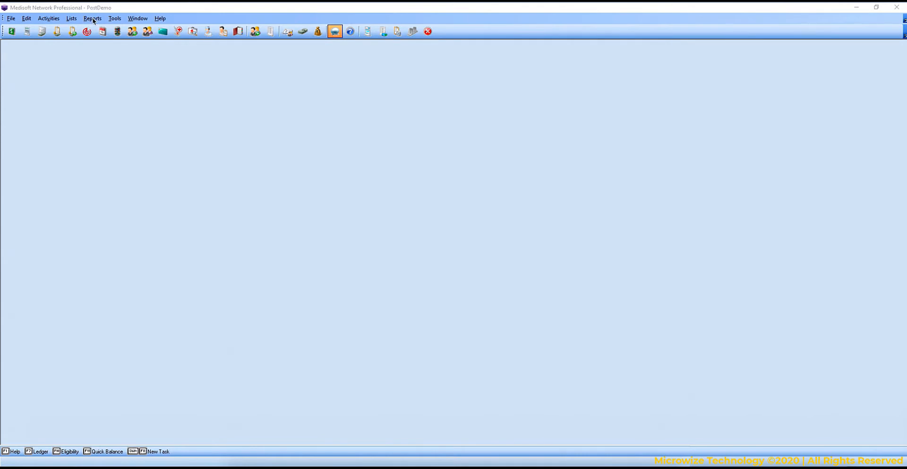
Show the Reports menu with its Day Sheets and other report categories.
left_click(93, 18)
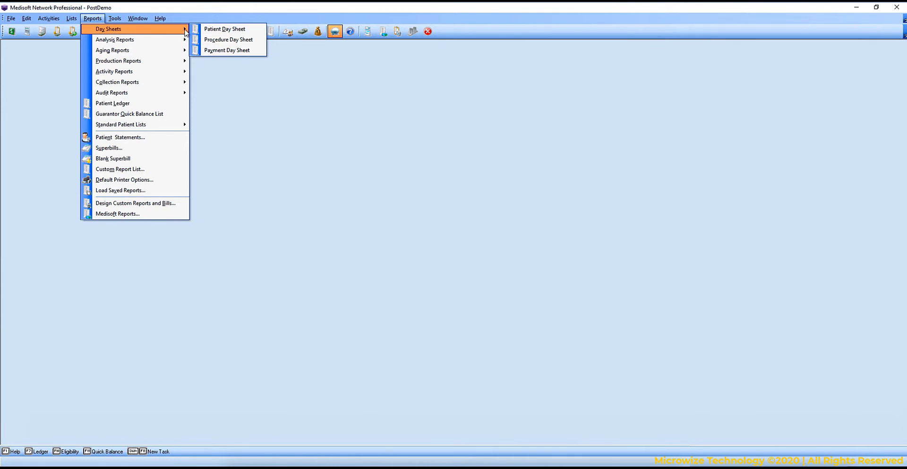
mouse_move(114, 39)
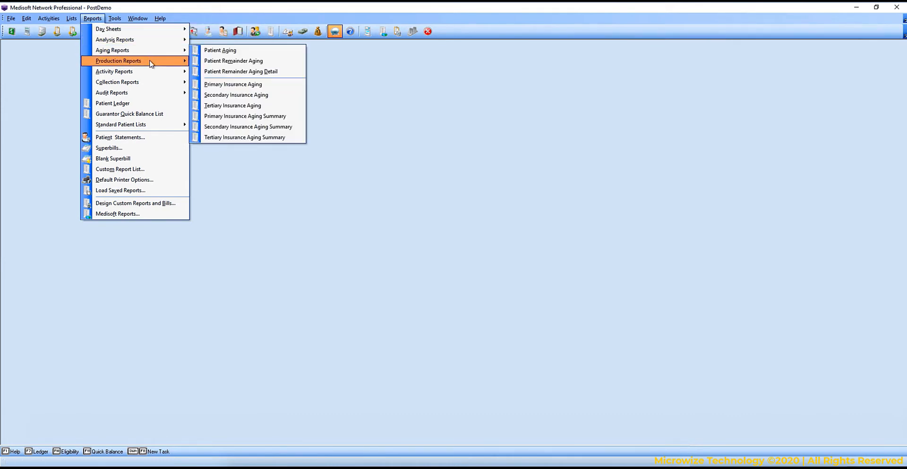
mouse_move(115, 71)
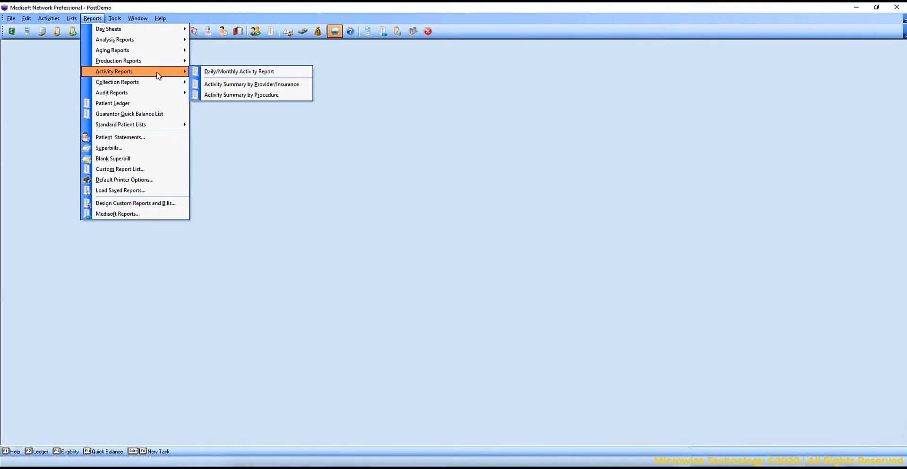
mouse_move(130, 114)
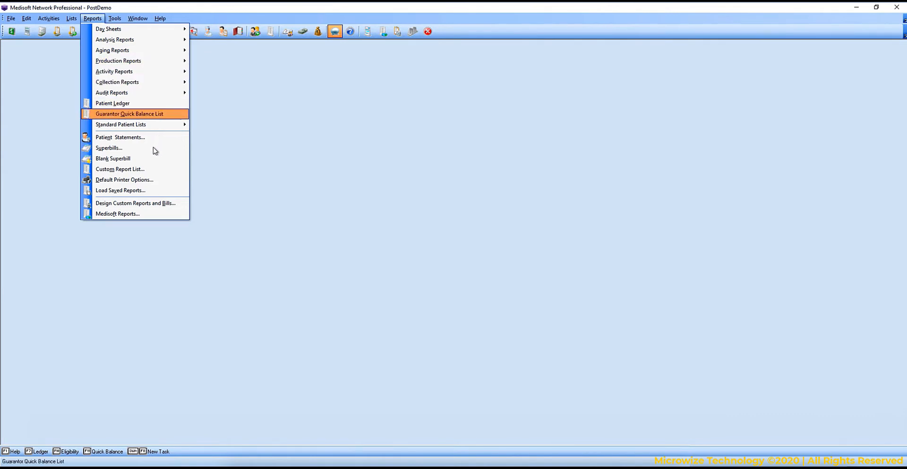
mouse_move(153, 160)
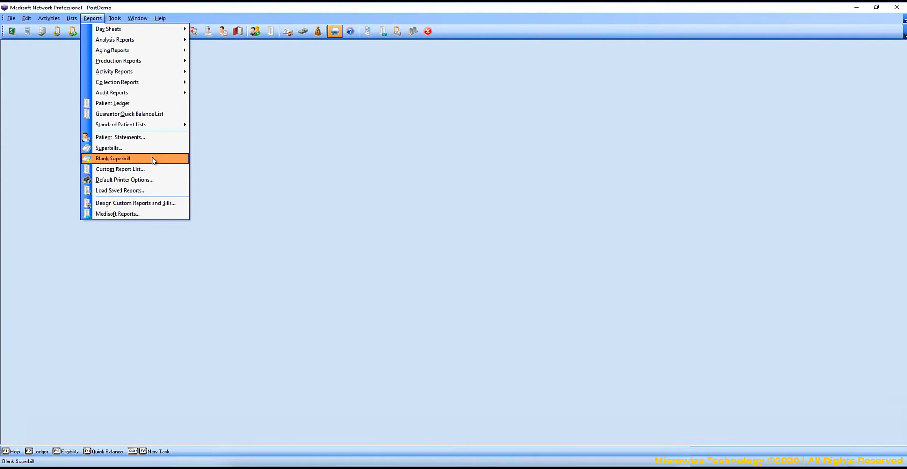
mouse_move(143, 207)
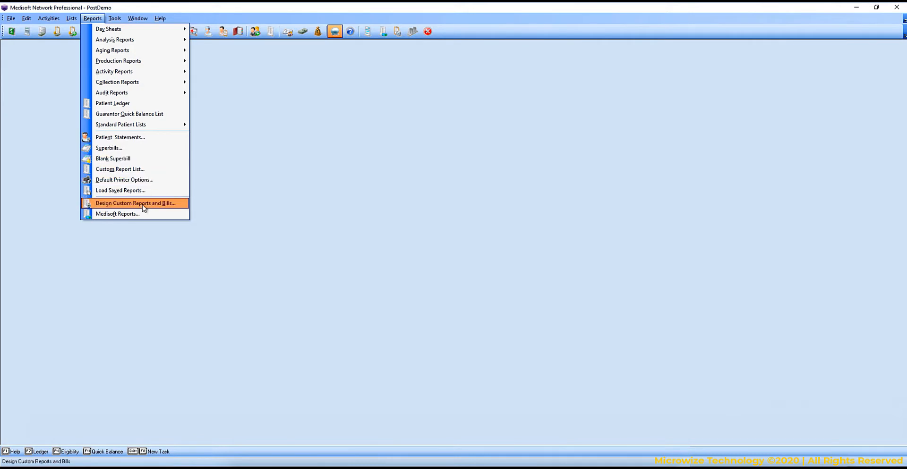
mouse_move(120, 169)
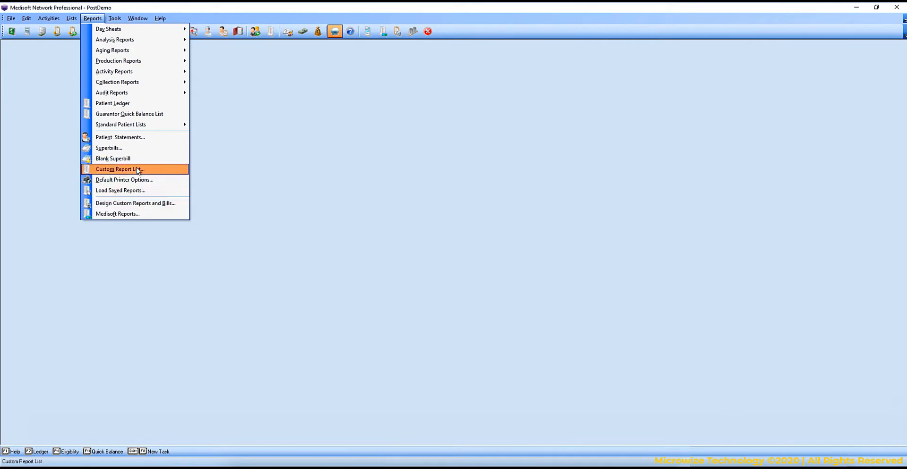
mouse_move(139, 170)
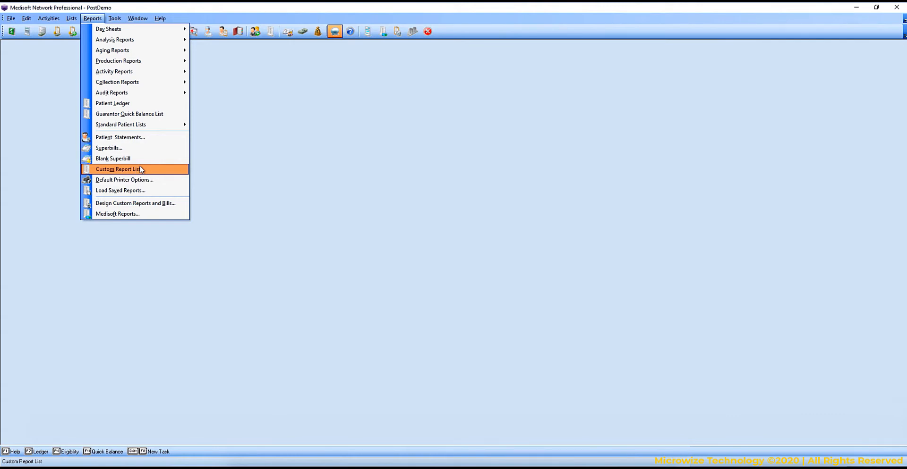
mouse_move(117, 213)
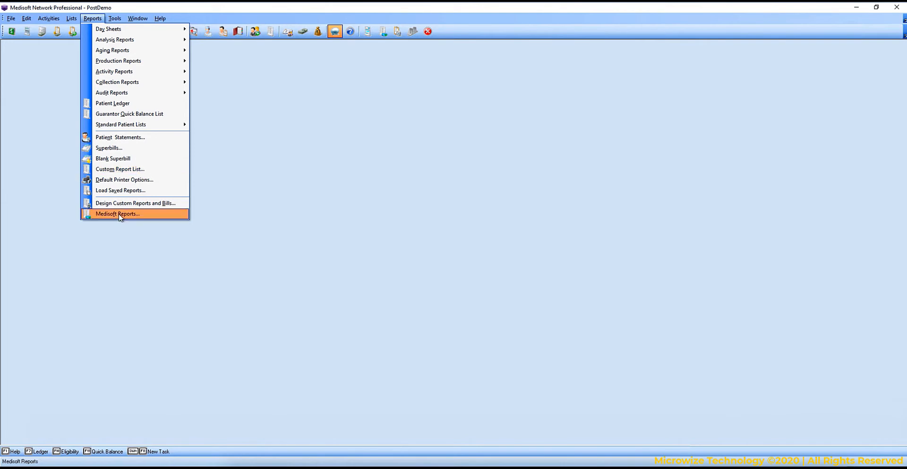
Launch Medisoft Reports, peek into Cloud Custom, then list Facility Financials and Focus On Financials reports.
left_click(117, 214)
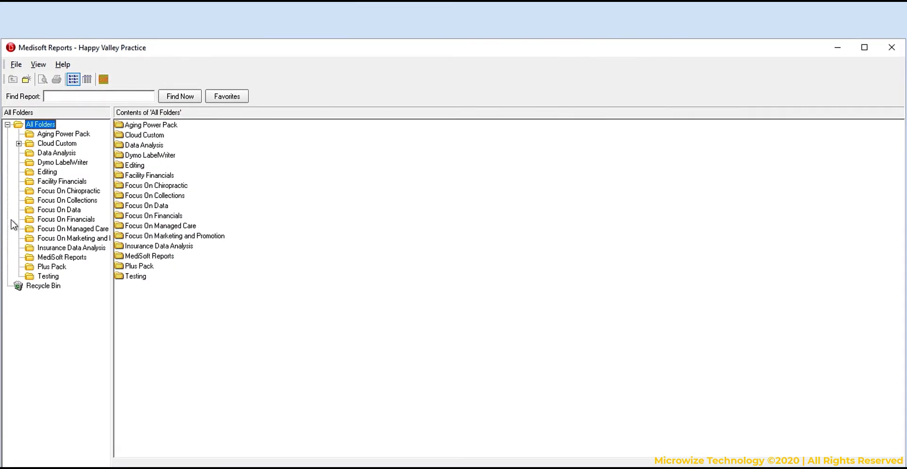
left_click(19, 143)
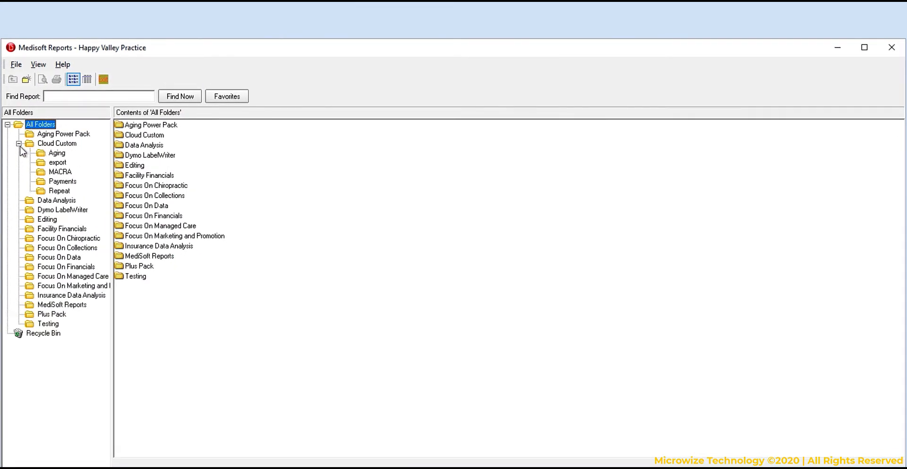
left_click(19, 143)
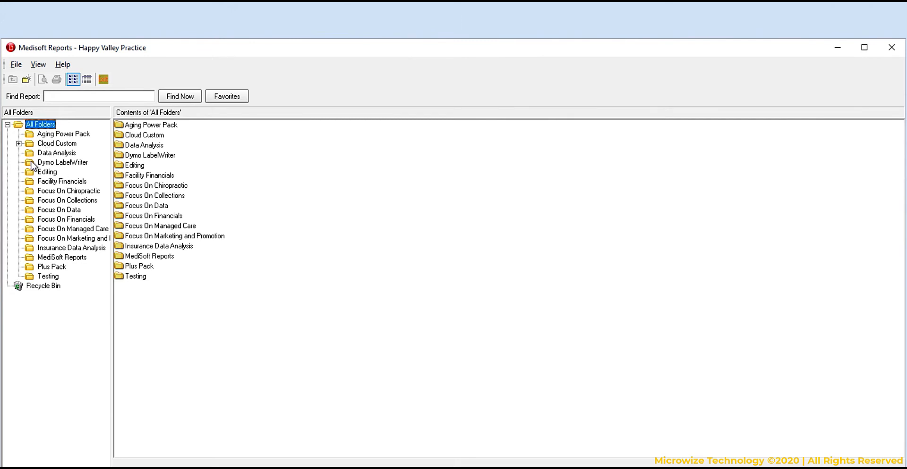
left_click(63, 181)
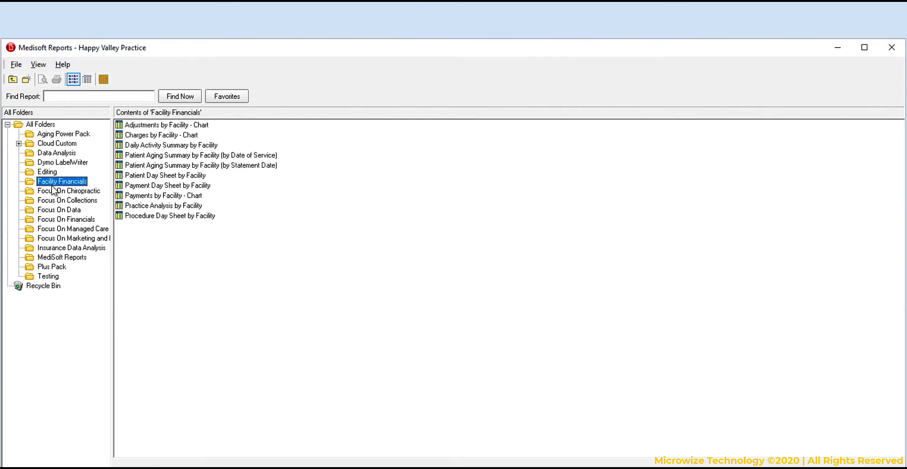
left_click(67, 219)
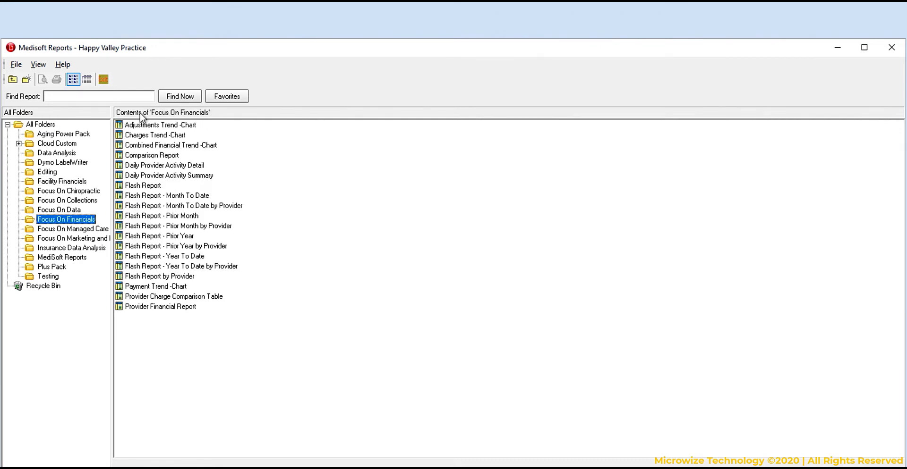
mouse_move(138, 335)
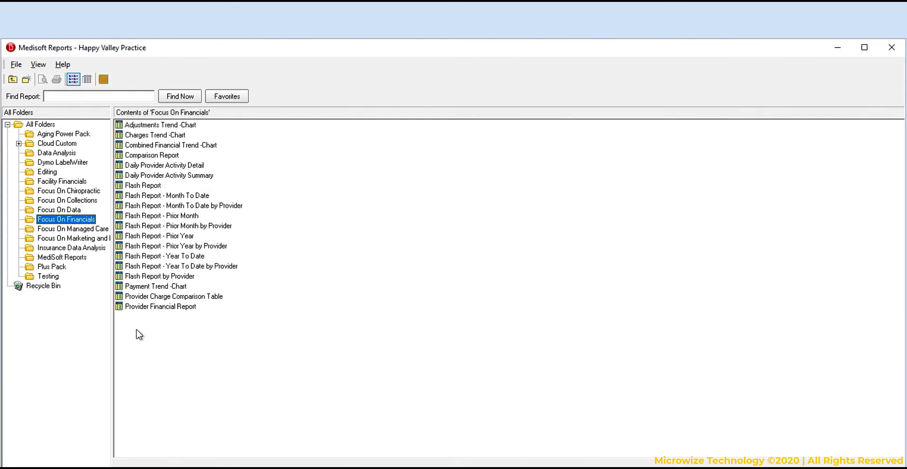
mouse_move(891, 48)
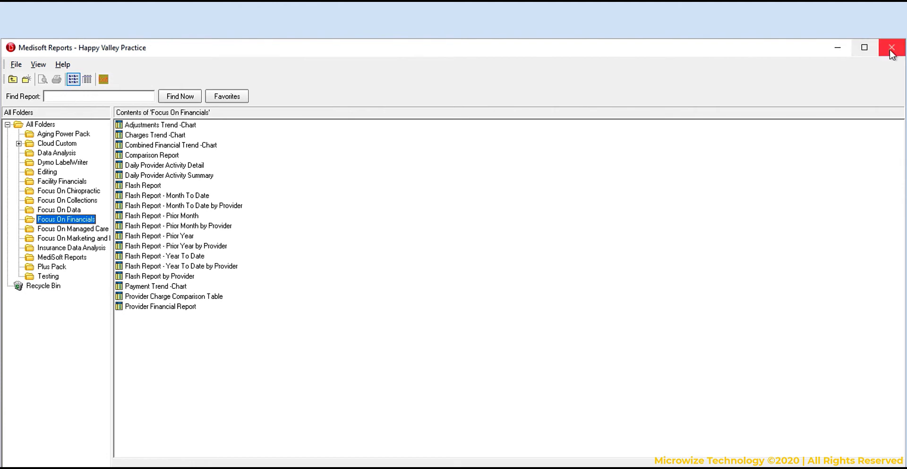
Close the report library and choose the Patient Day Sheet from Reports > Day Sheets.
left_click(893, 47)
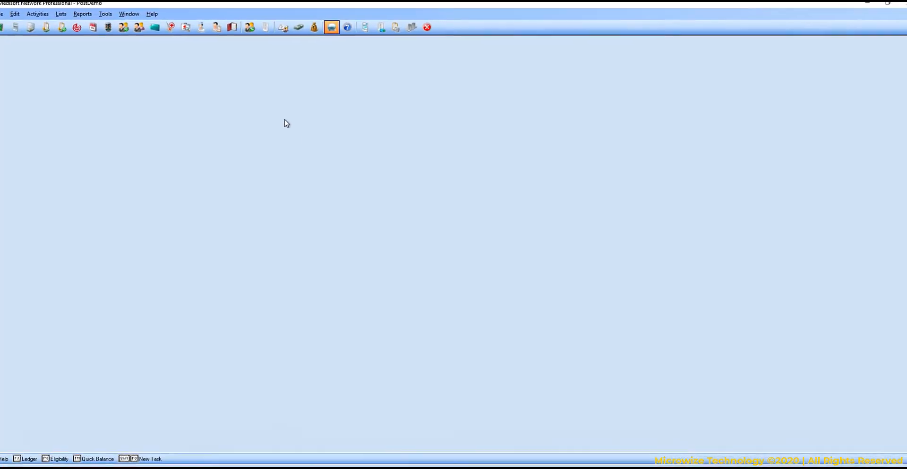
left_click(92, 19)
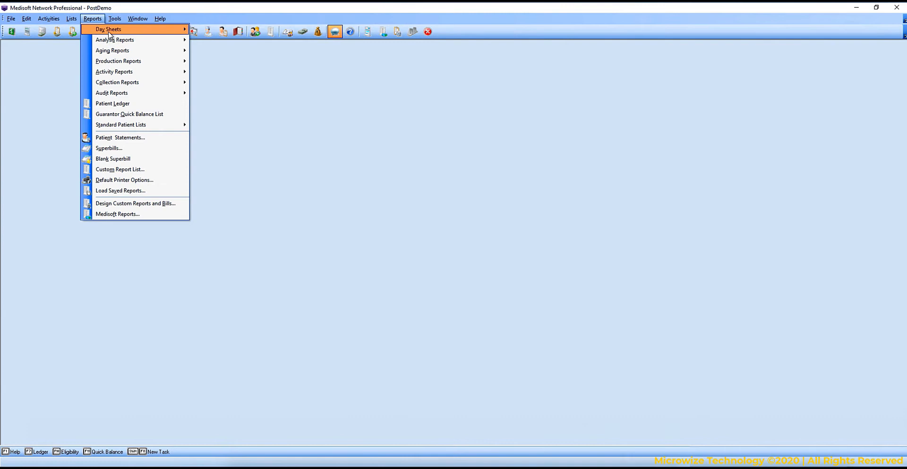
left_click(108, 29)
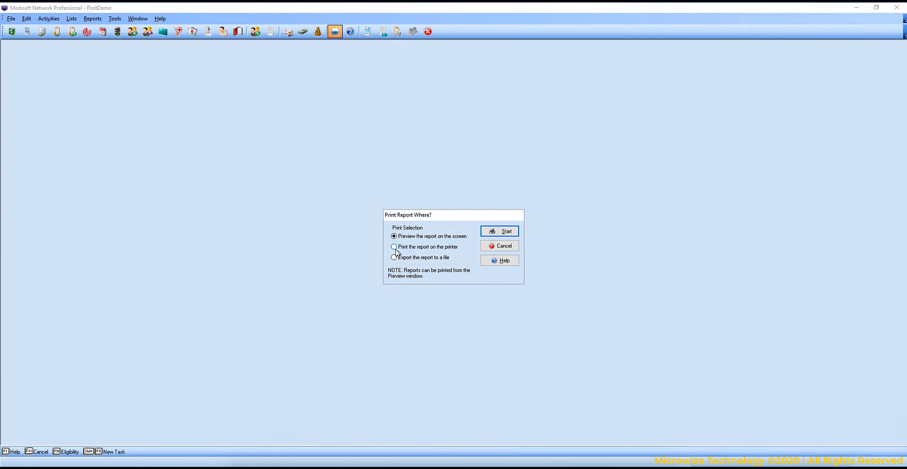
Choose Preview the report on the screen as the output and start the report.
left_click(393, 256)
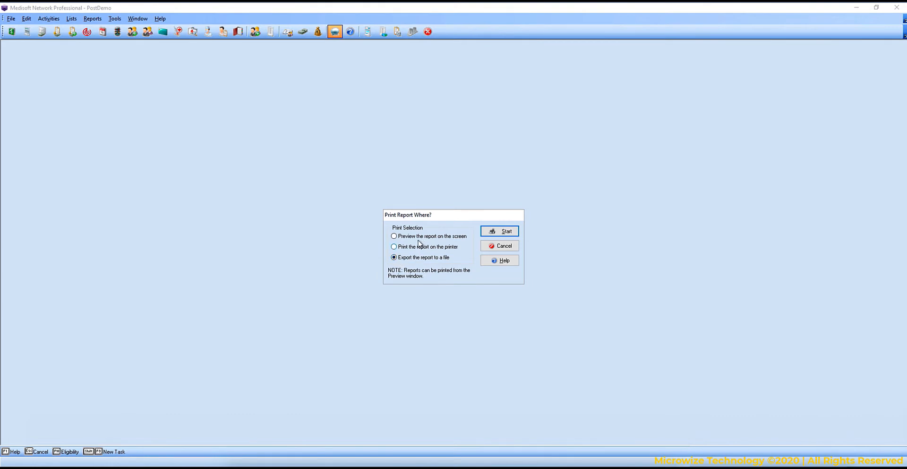
left_click(394, 236)
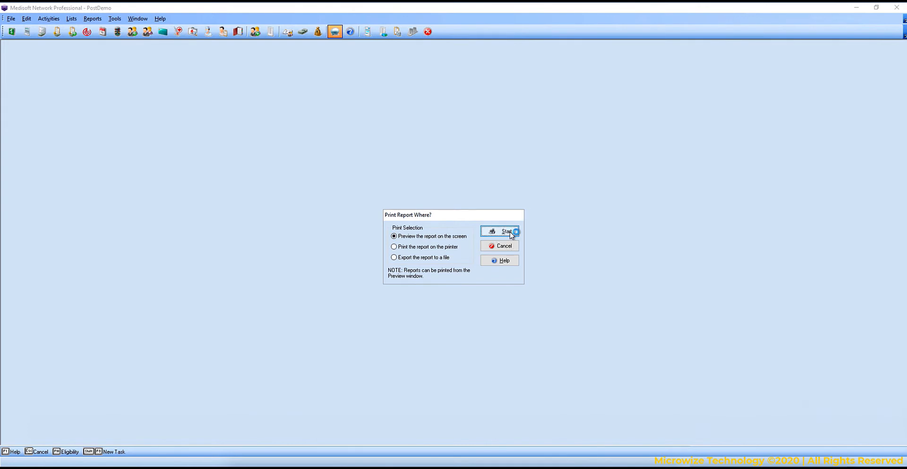
left_click(504, 231)
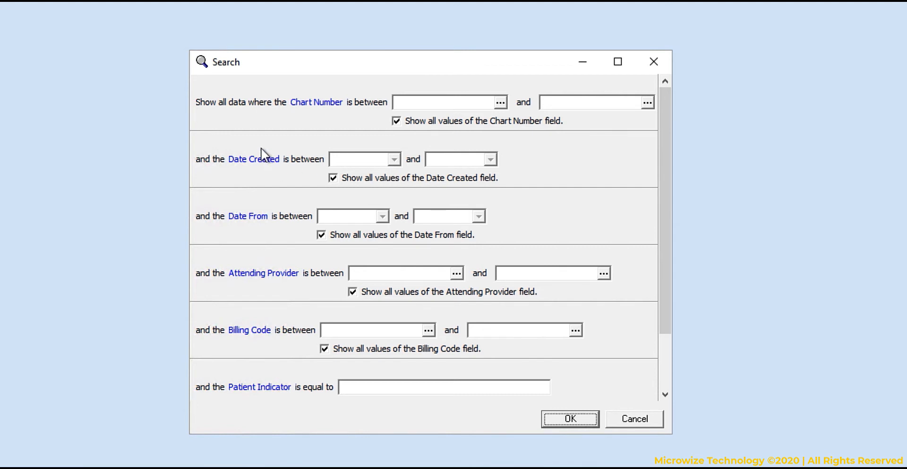
left_click(254, 159)
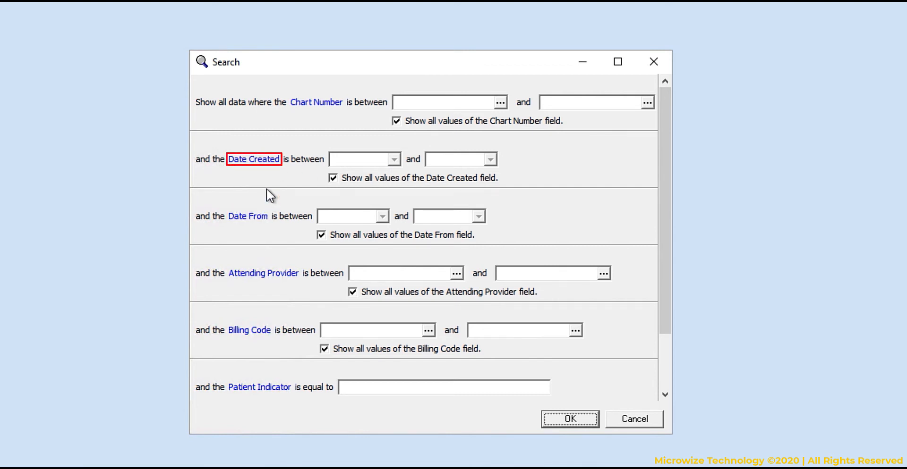
mouse_move(256, 172)
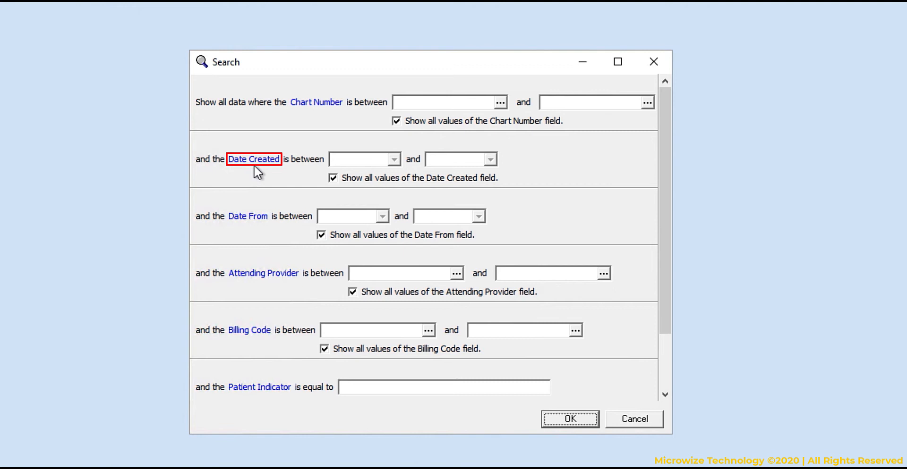
mouse_move(248, 216)
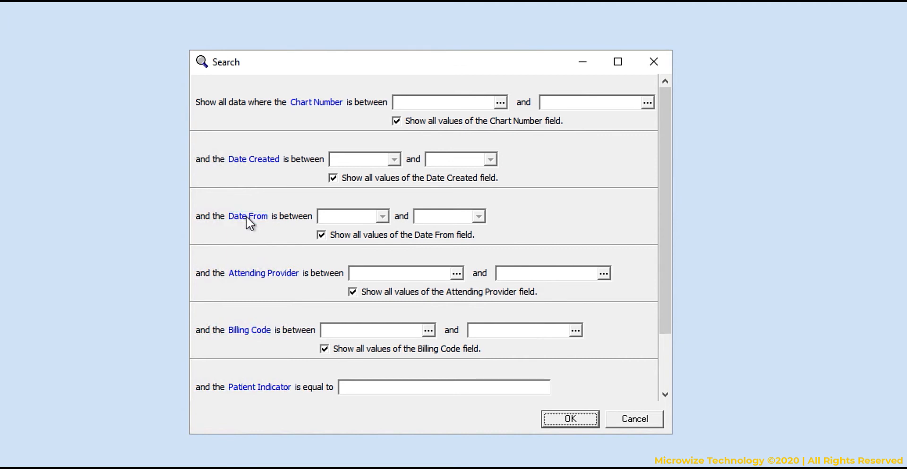
mouse_move(587, 219)
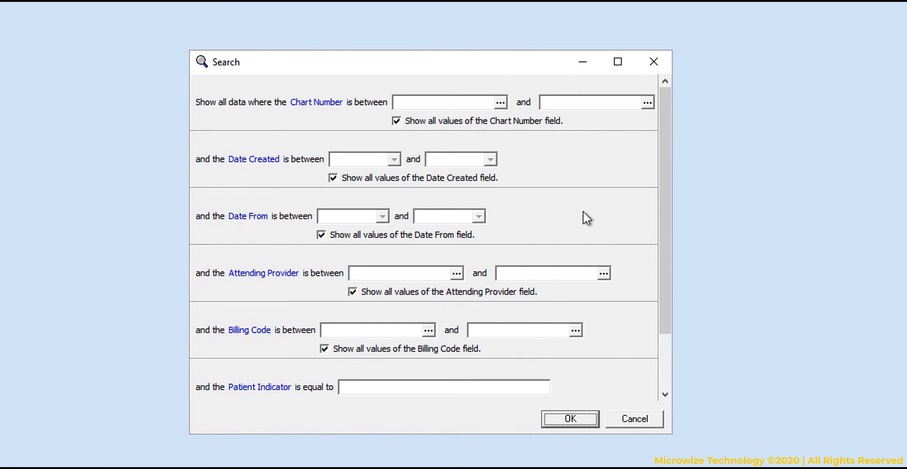
mouse_move(279, 275)
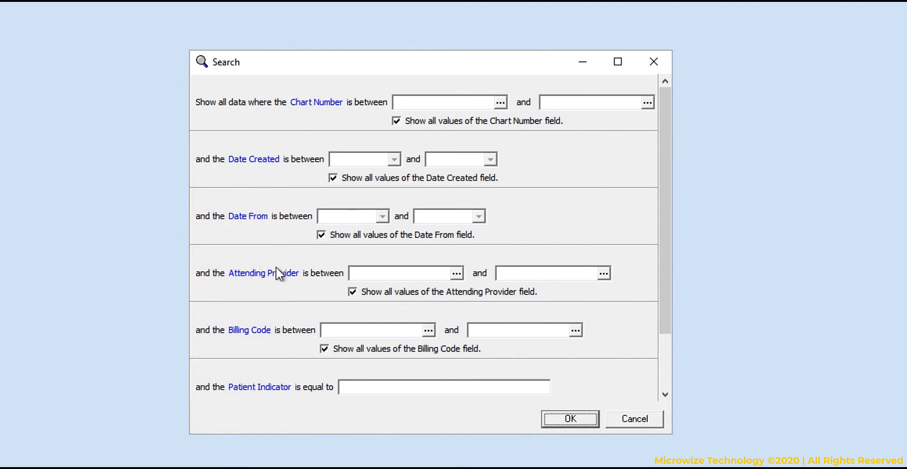
mouse_move(438, 188)
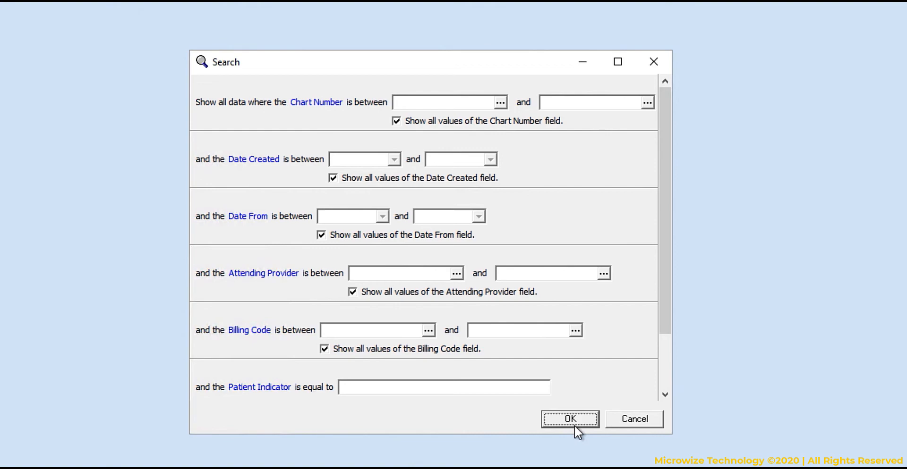
Produce the Patient Day Sheet preview, jump to its last page 29 of 29, and bring up print options.
left_click(569, 419)
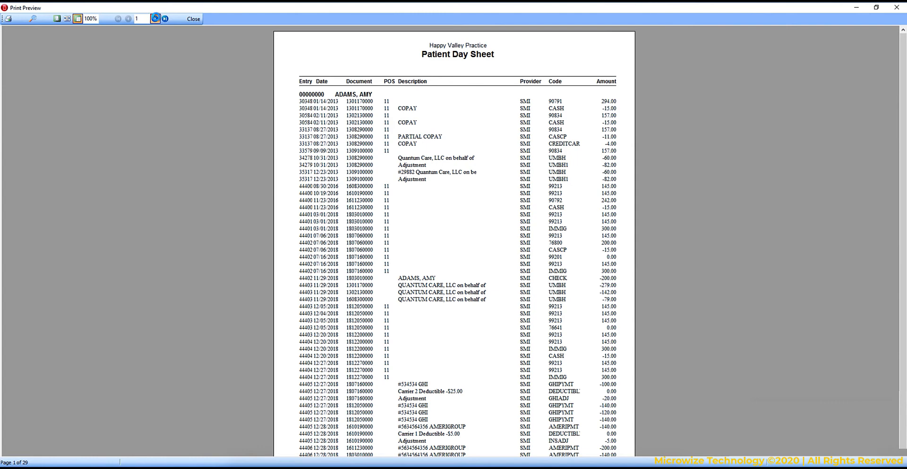
left_click(164, 18)
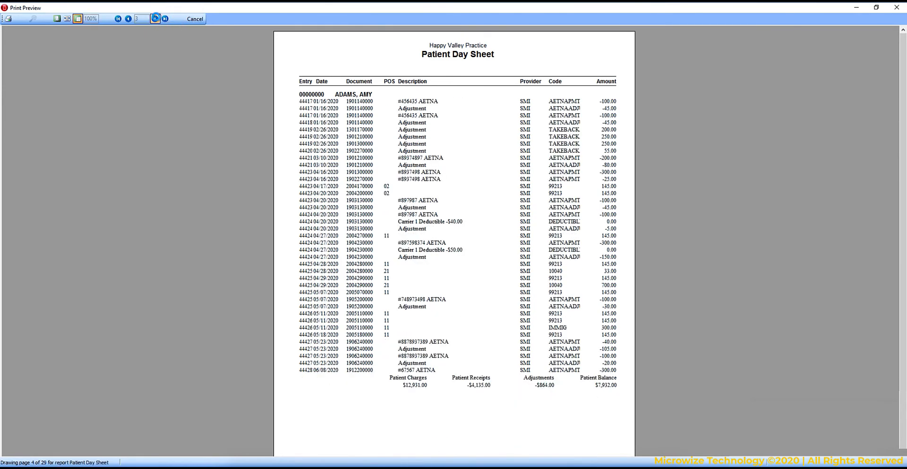
left_click(164, 19)
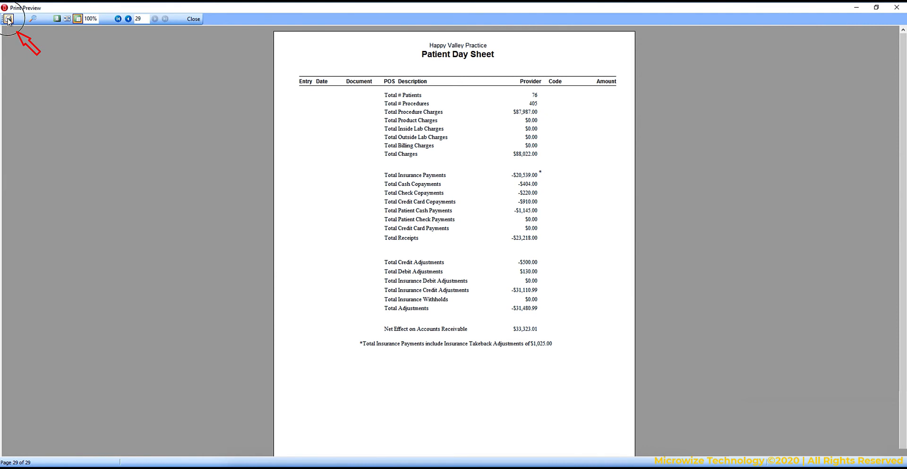
left_click(9, 19)
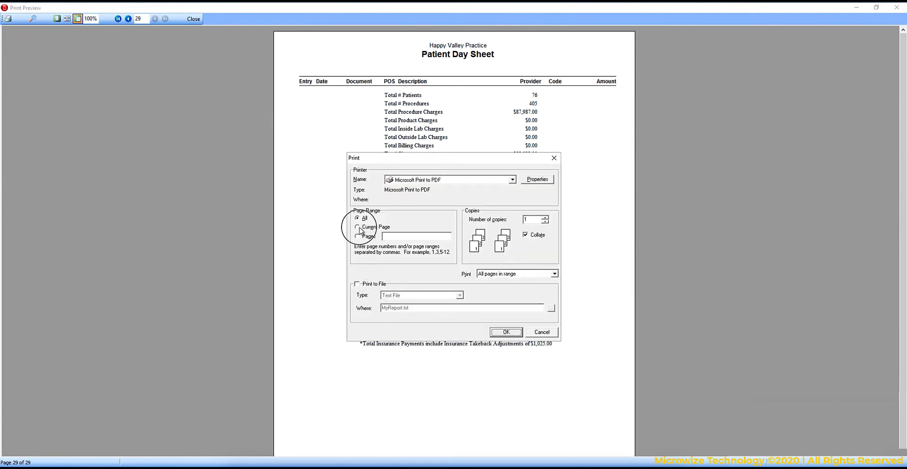
left_click(358, 236)
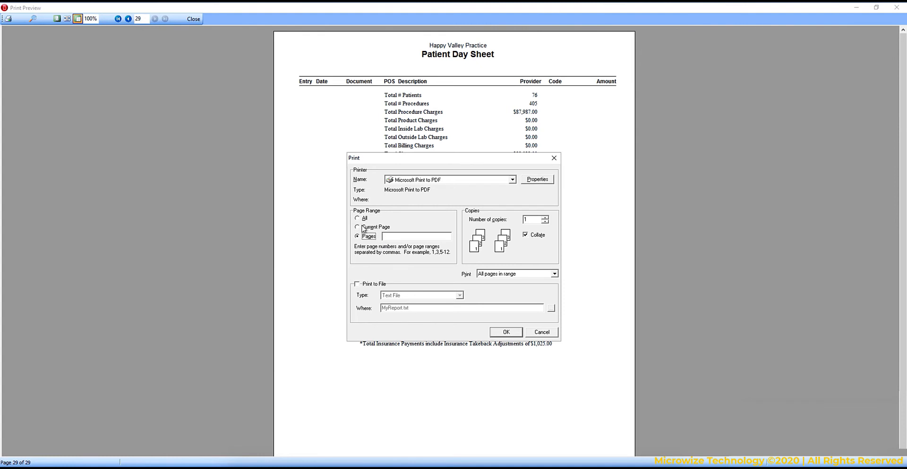
left_click(357, 227)
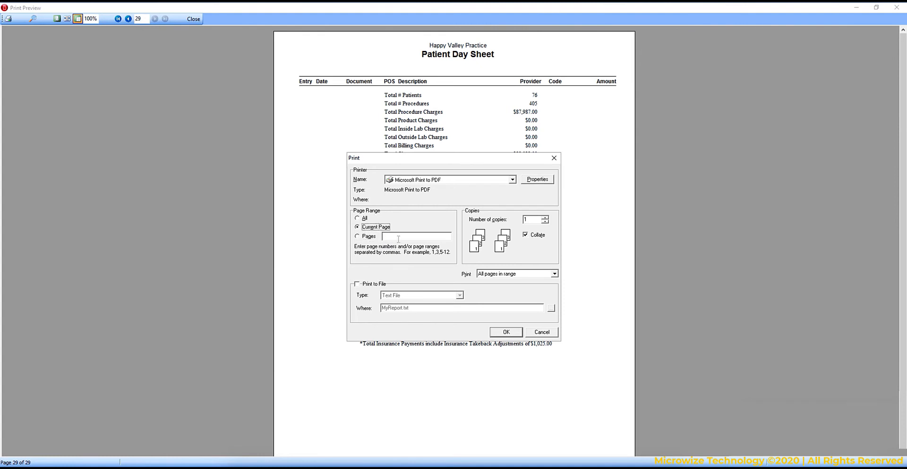
left_click(357, 236)
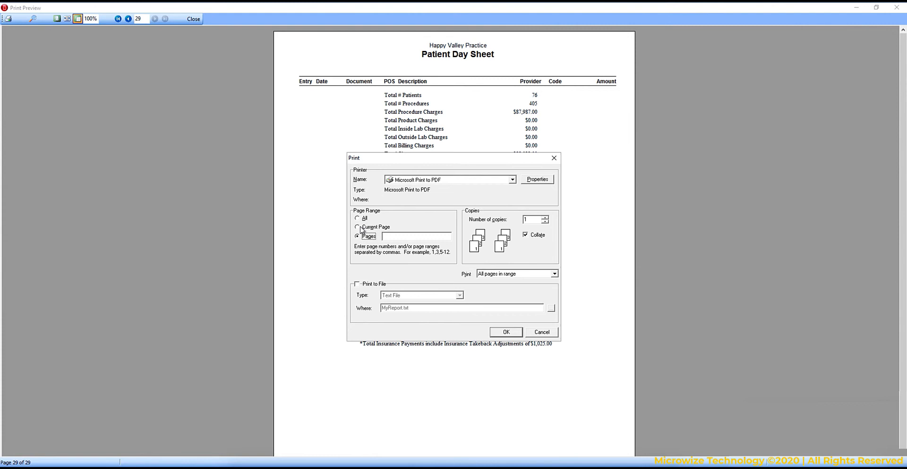
left_click(358, 218)
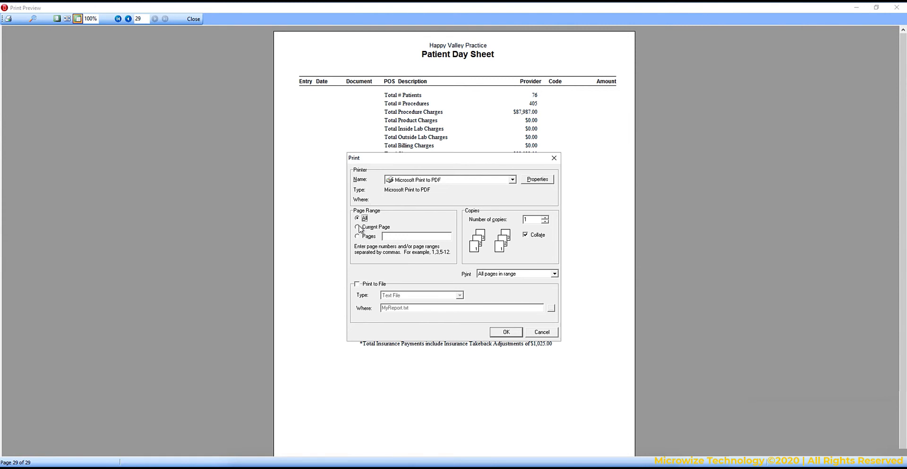
left_click(357, 236)
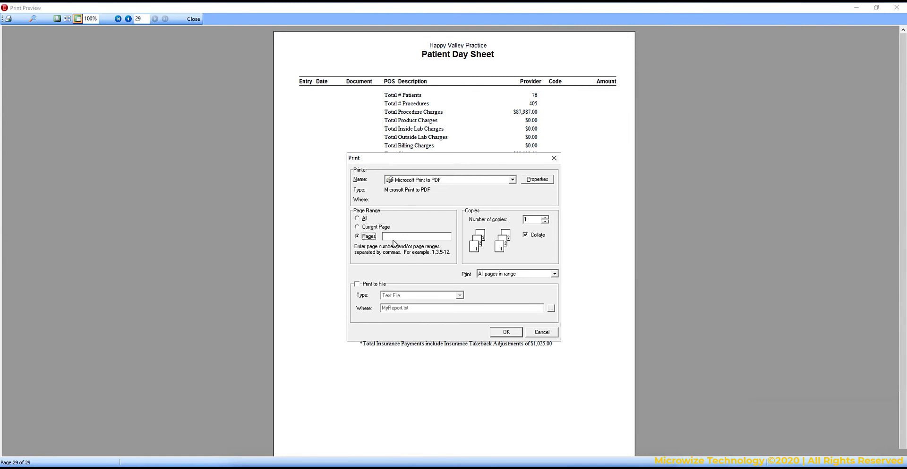
type("1")
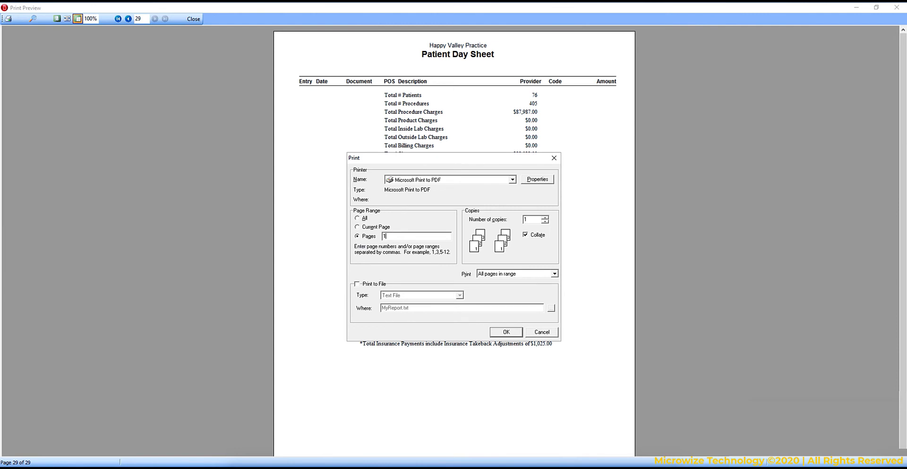
type(",4,8-20")
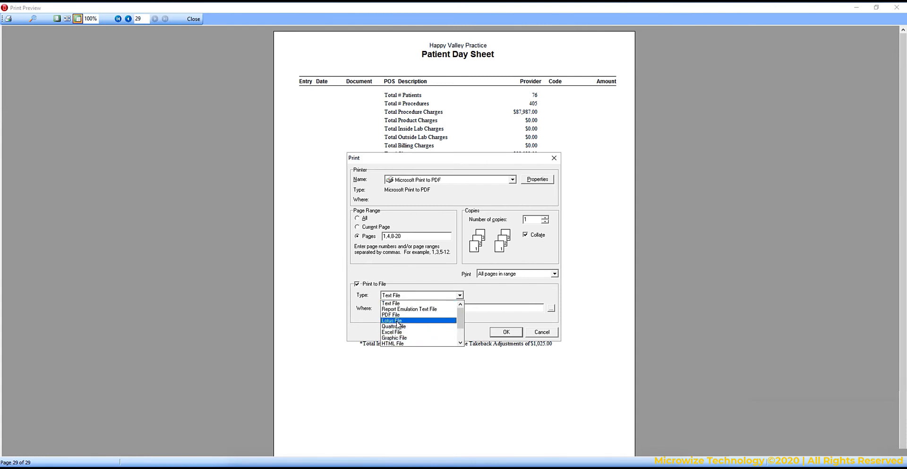
mouse_move(391, 315)
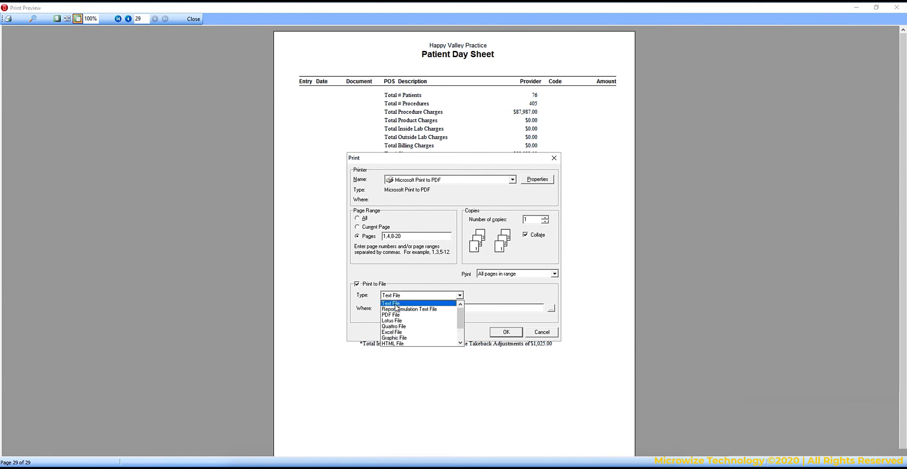
left_click(33, 19)
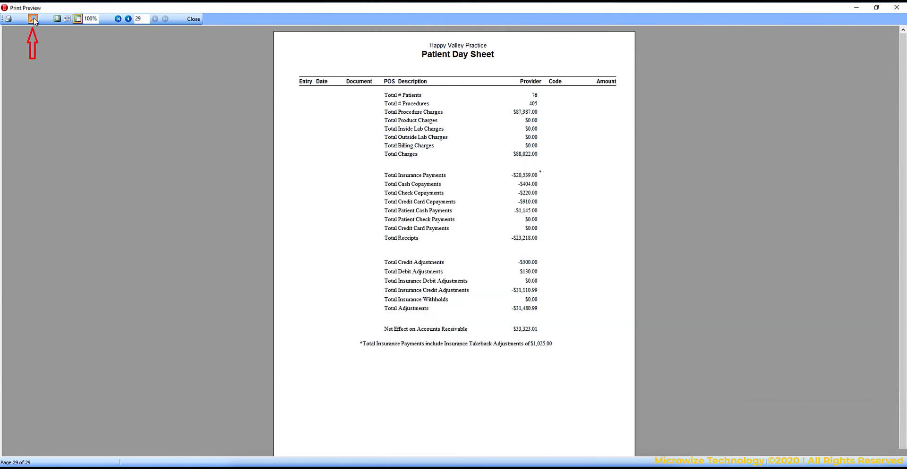
In the report search filter, pick a starting Date Created from the calendar instead of all dates.
left_click(34, 19)
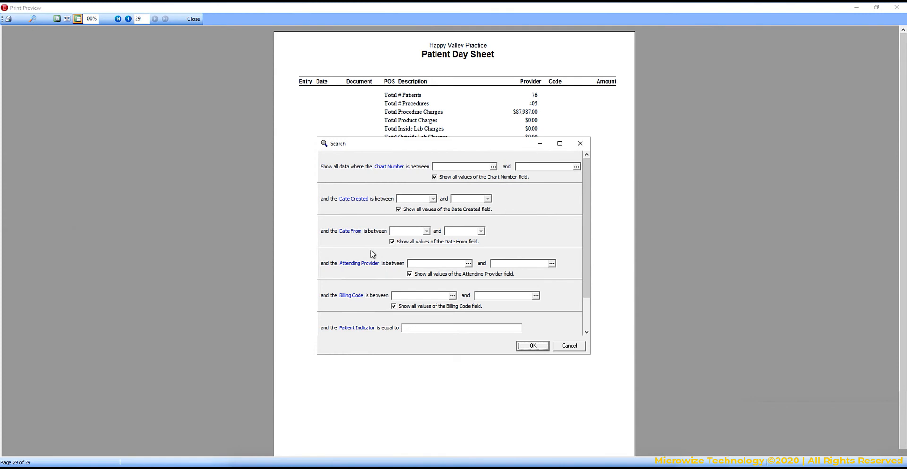
mouse_move(419, 207)
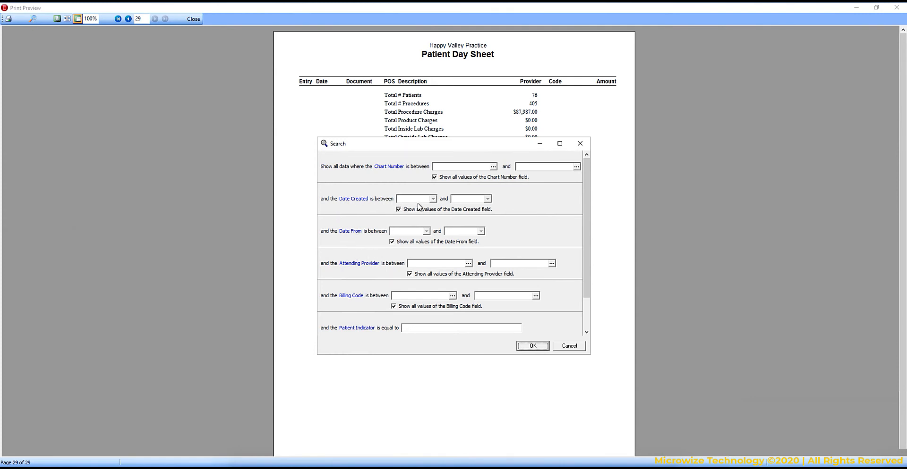
mouse_move(431, 202)
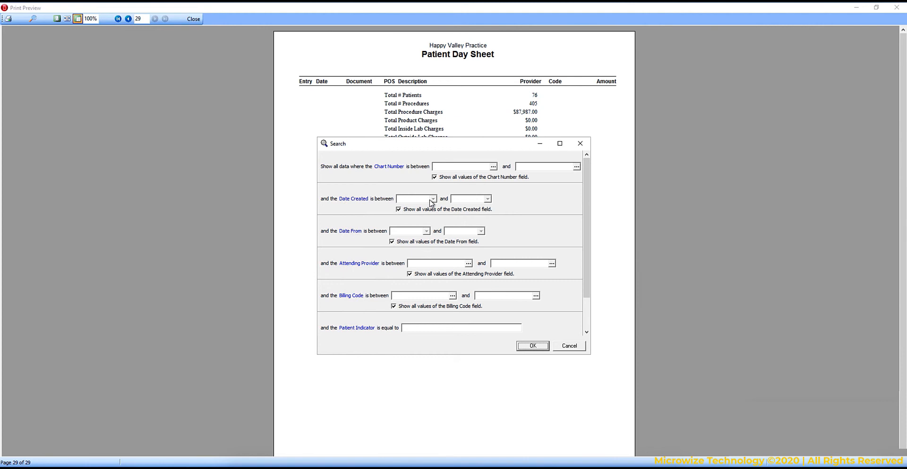
left_click(432, 200)
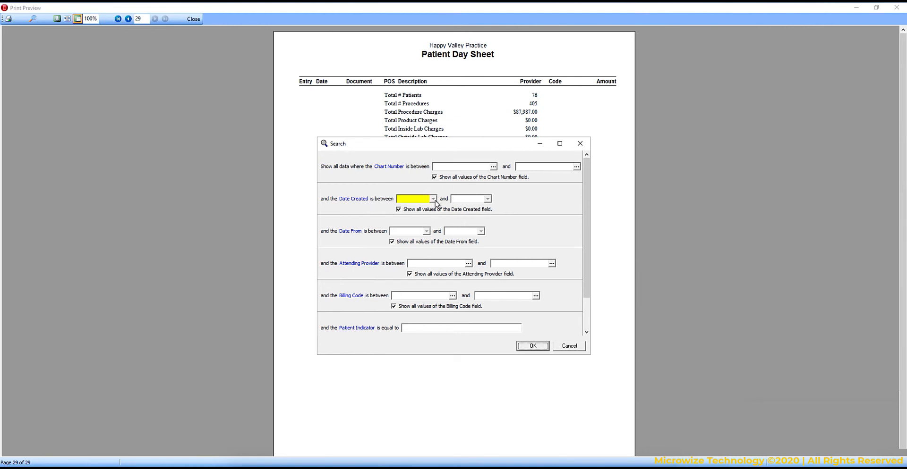
left_click(433, 199)
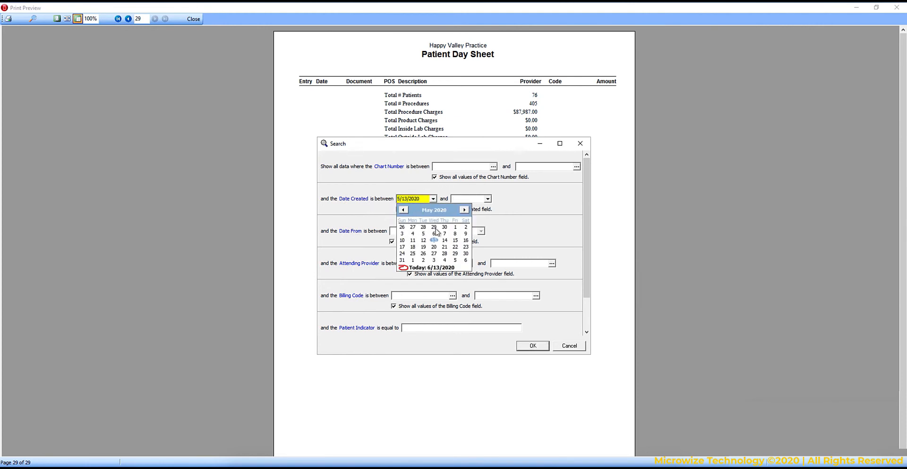
left_click(455, 233)
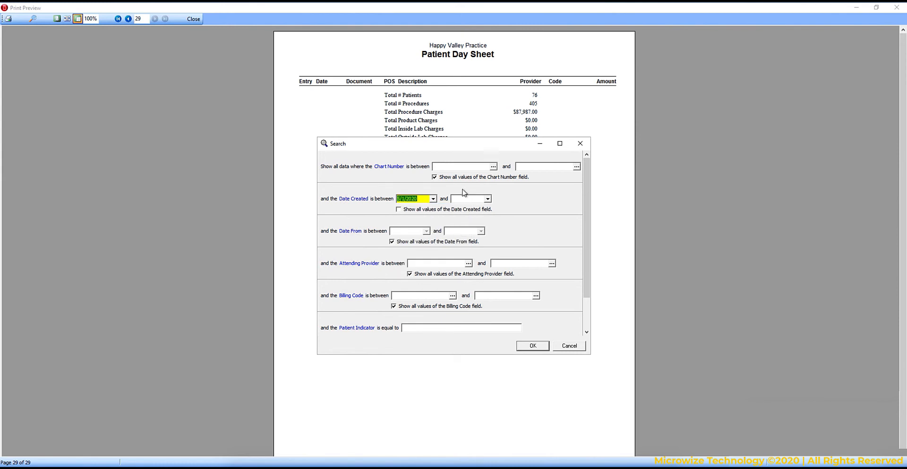
mouse_move(457, 194)
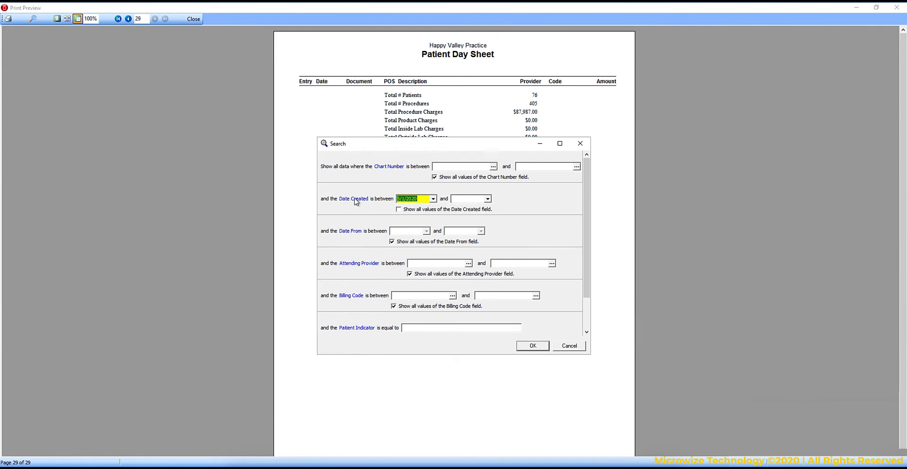
mouse_move(357, 206)
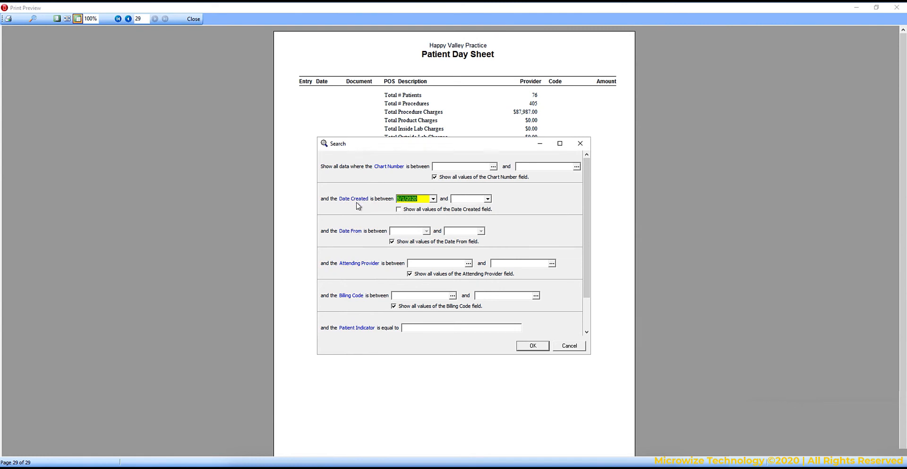
mouse_move(379, 208)
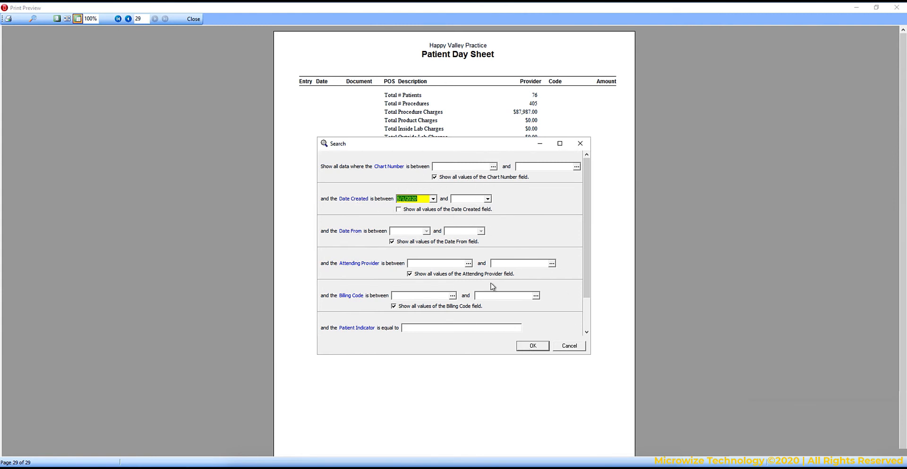
left_click(531, 346)
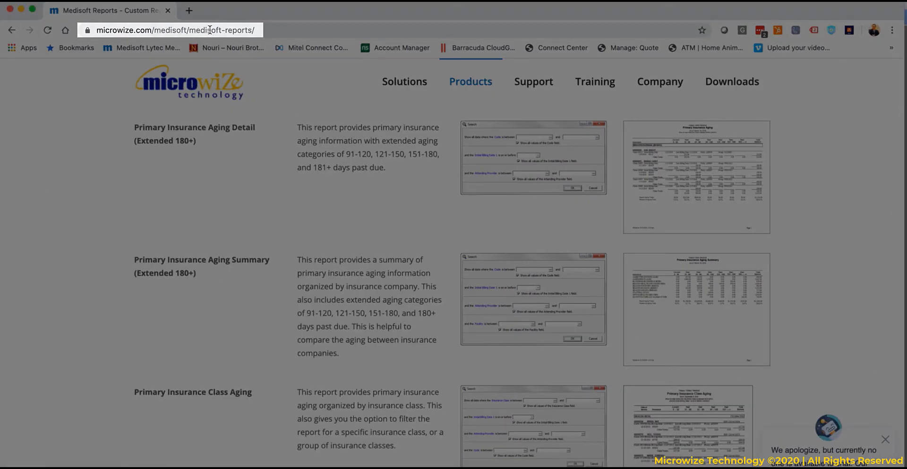
View the Patient Remainder Aging (Extended 180+) sample report full size on the Microwize page.
scroll("down", 3)
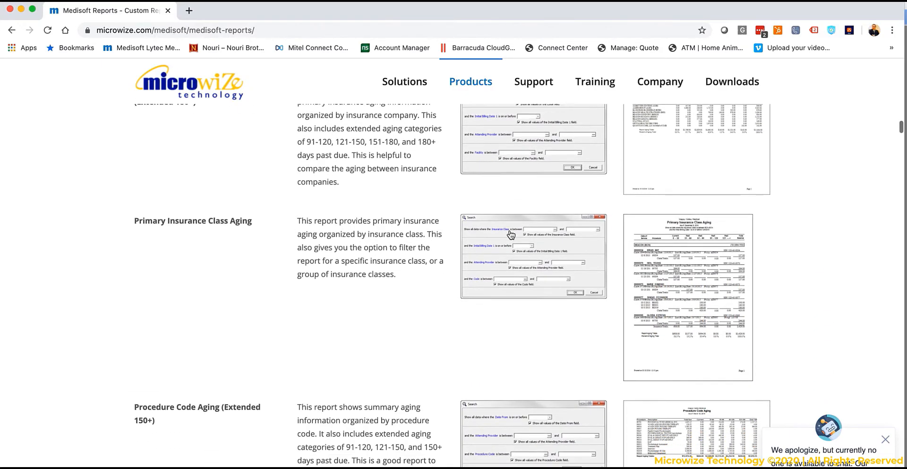
scroll("down", 3)
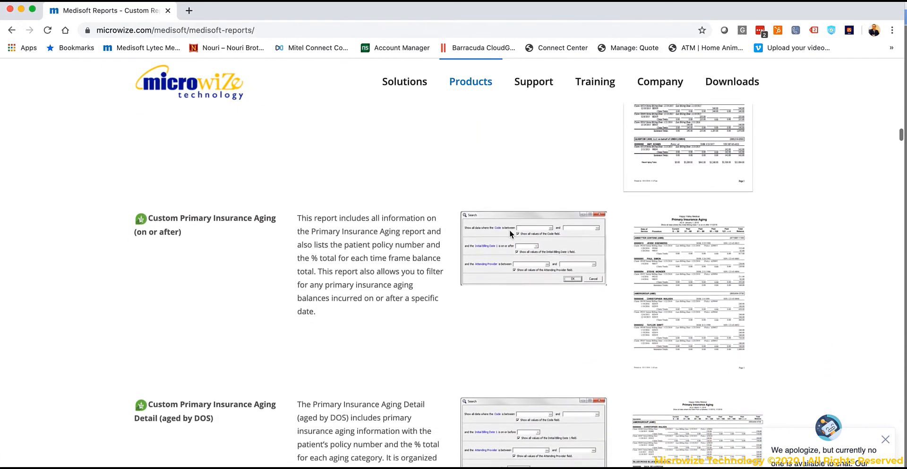
scroll("down", 3)
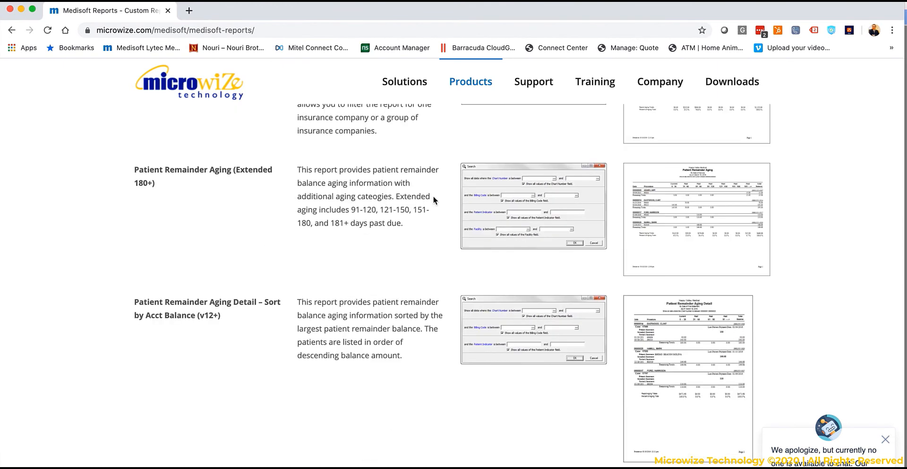
mouse_move(554, 207)
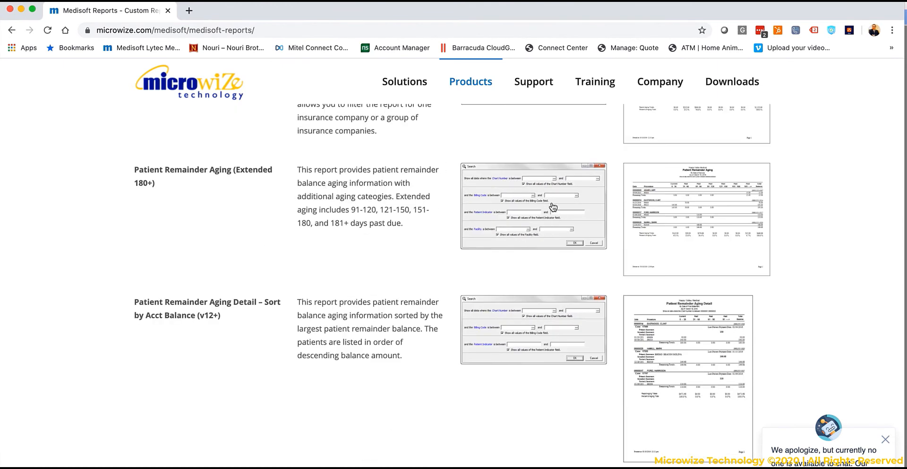
mouse_move(686, 180)
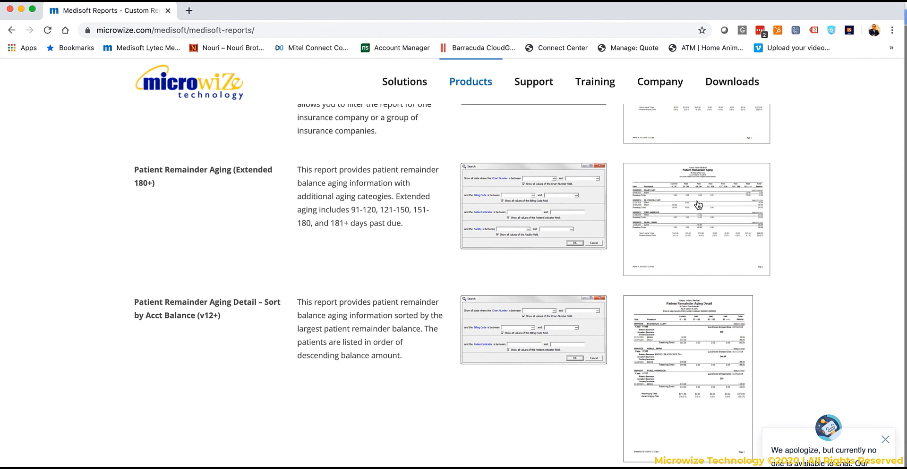
left_click(696, 218)
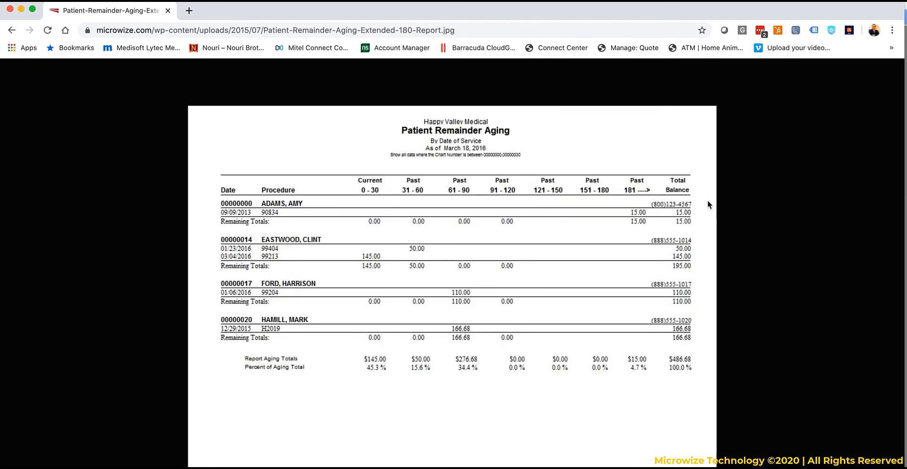
mouse_move(9, 10)
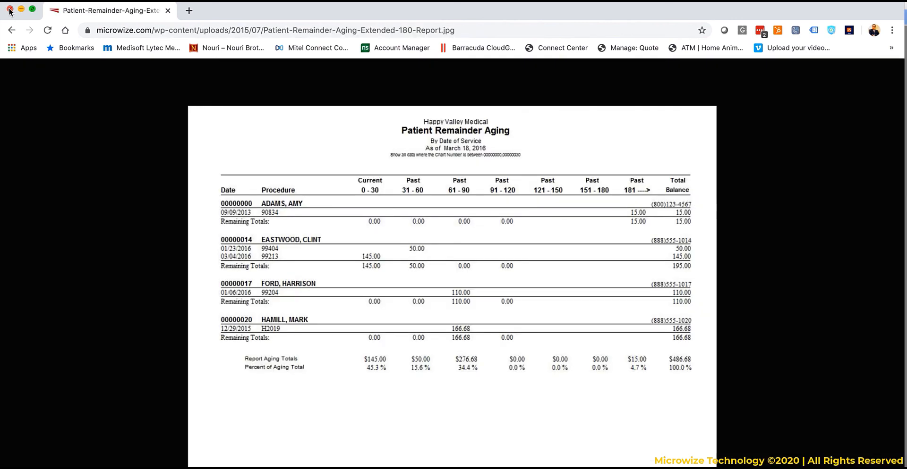